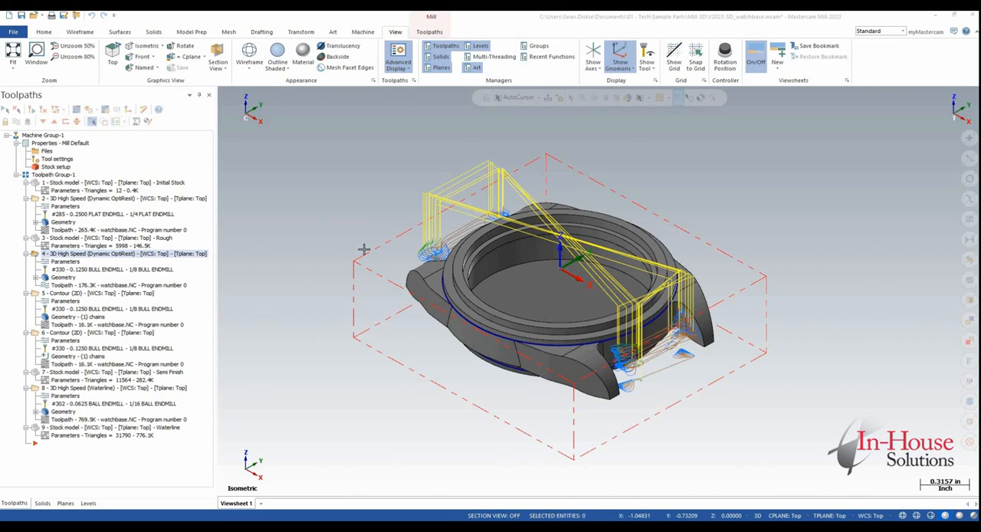
mouse_move(289, 282)
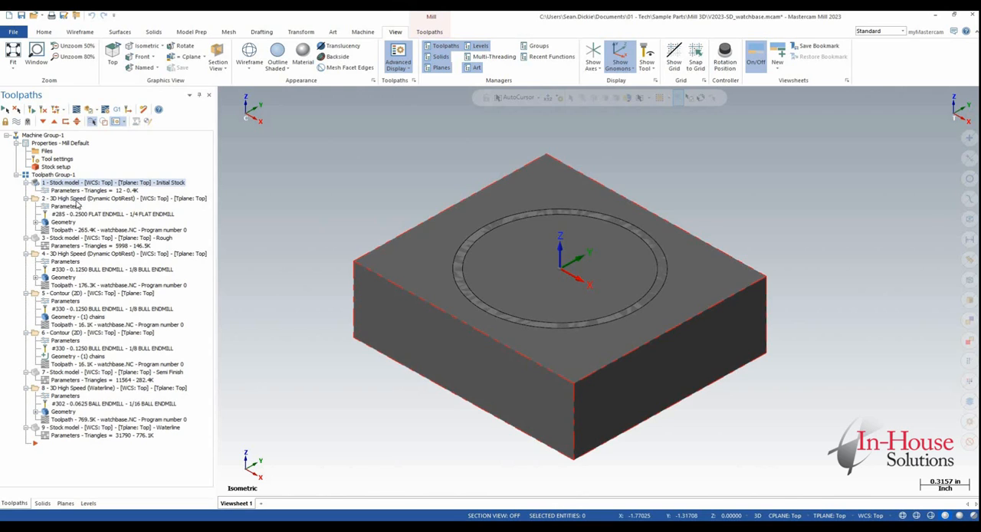
Step: Display the rough stock model, then the initial stock block in the graphics area
left_click(115, 198)
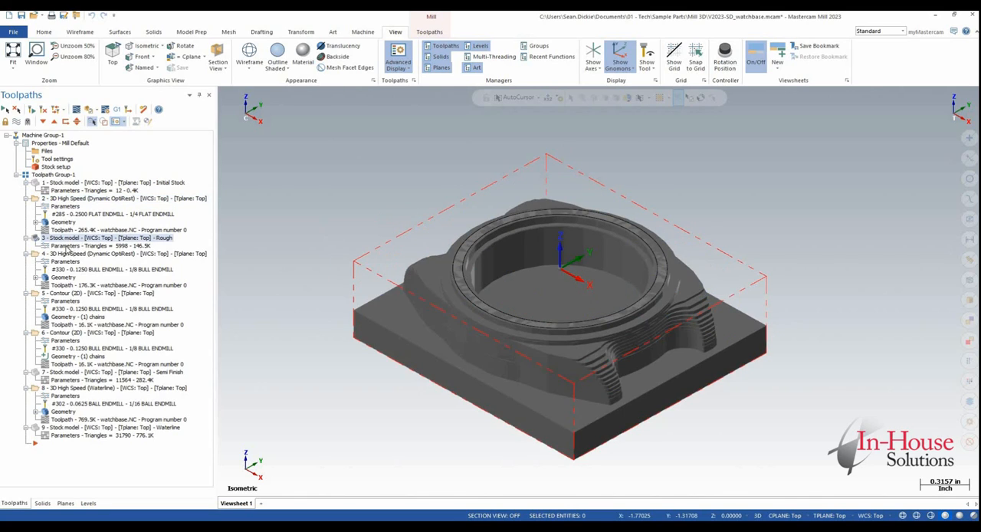
left_click(123, 255)
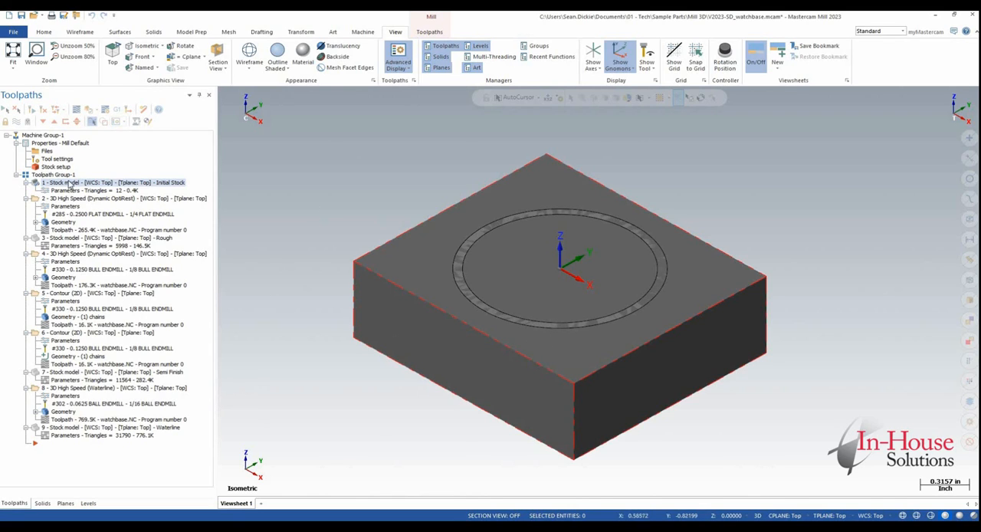
Step: Edit the initial Stock model operation so the later operations become dirty
double_click(104, 183)
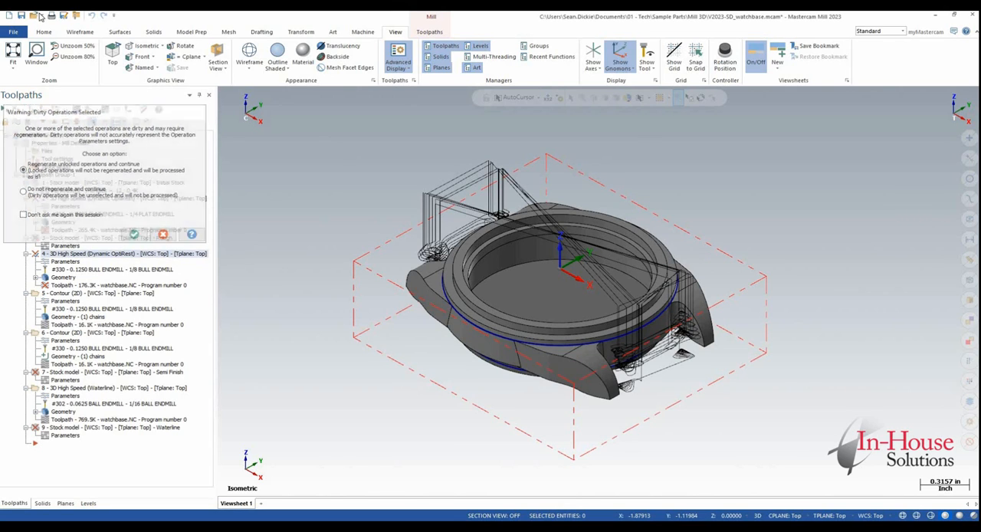
Step: Answer the Dirty Operation prompt with Do not regenerate and continue
left_click(12, 30)
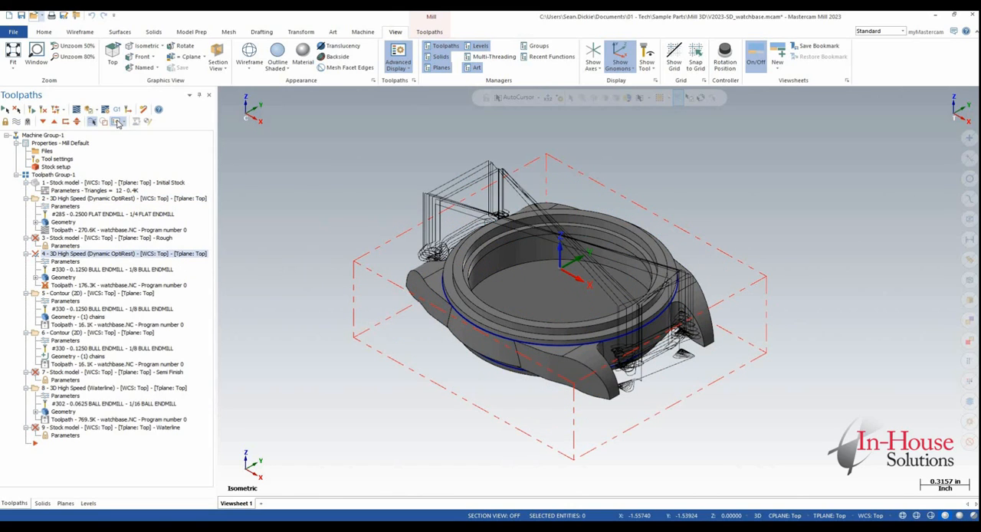
Step: Backplot the selected operations, showing the tool and holder over the watch case
left_click(117, 121)
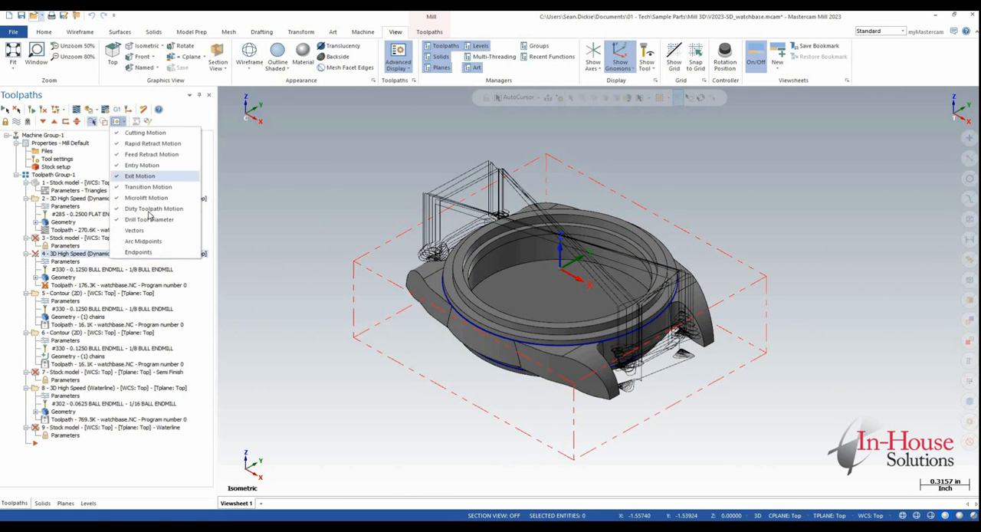
left_click(121, 123)
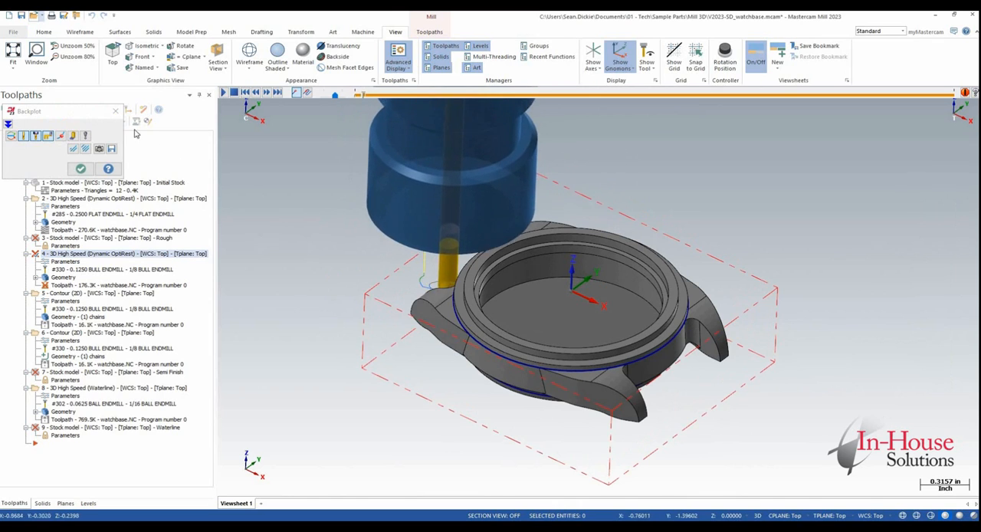
Step: End the backplot and post the selected operations to NC code, accepting the Post dialog
left_click(80, 169)
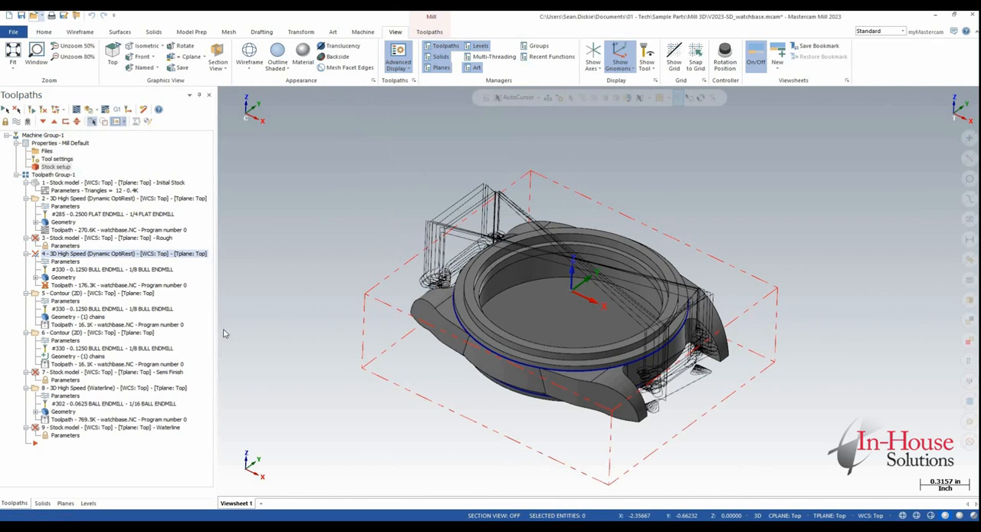
left_click(116, 109)
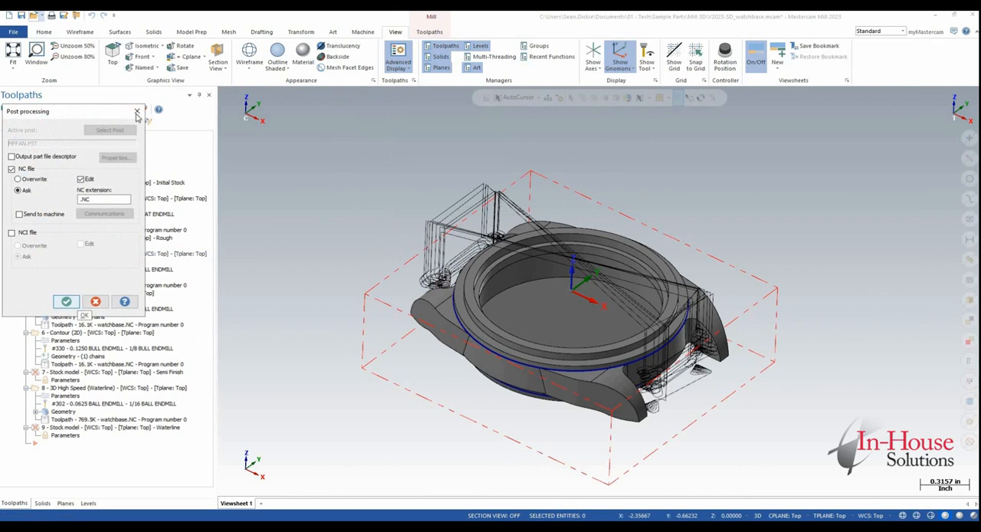
left_click(138, 113)
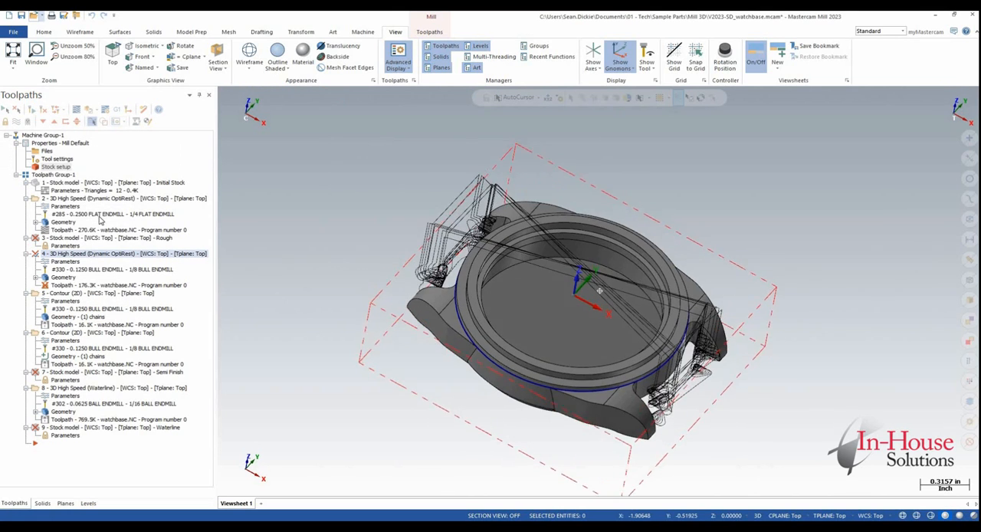
left_click_drag(597, 291, 590, 275)
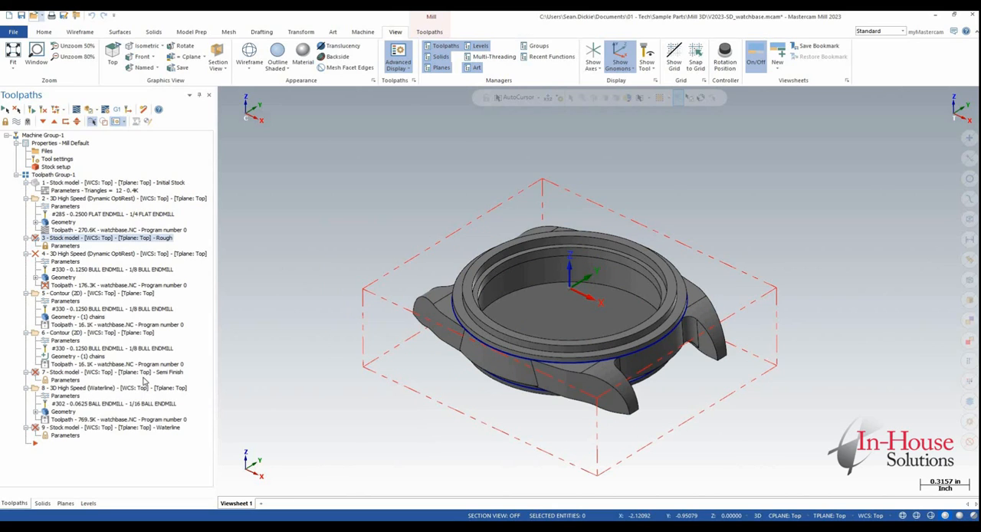
mouse_move(175, 337)
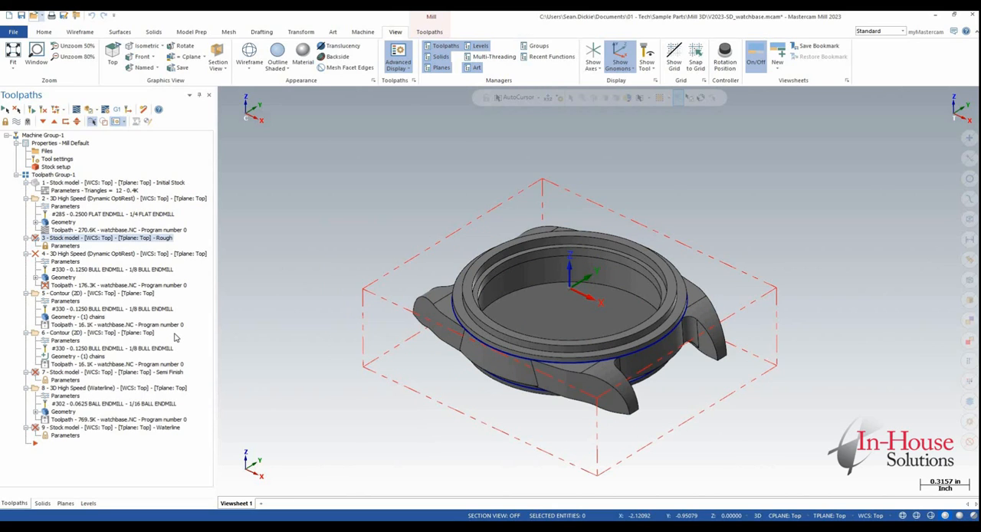